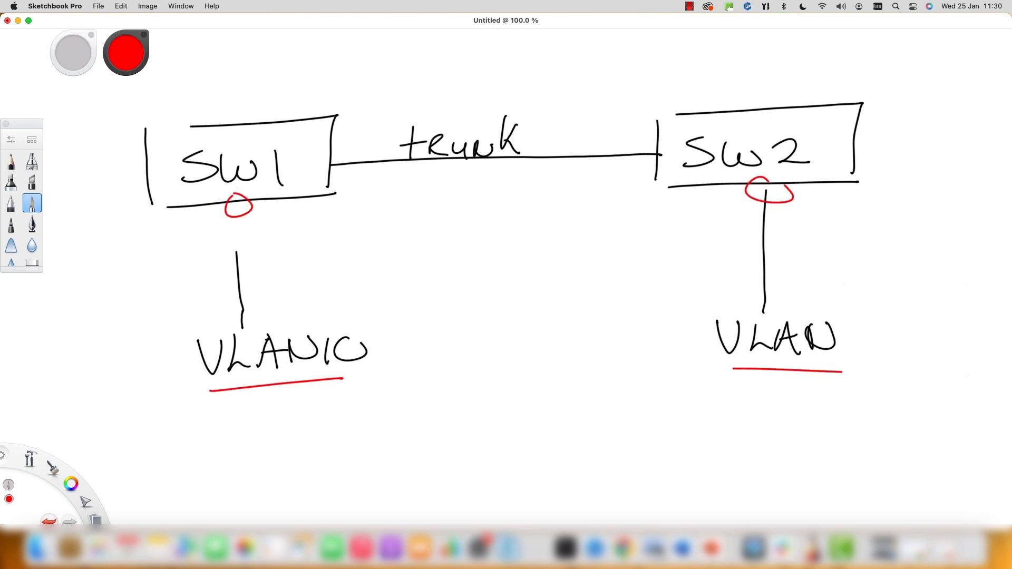
# - Pick the red colour puck to mark SW1/SW2 ports and underline the VLAN labels
pyautogui.click(125, 53)
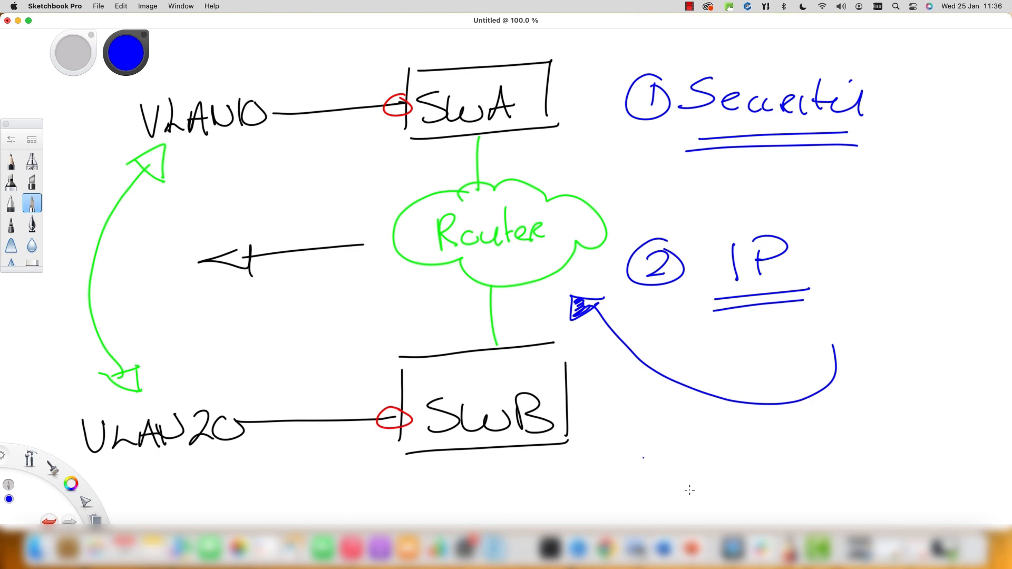
pyautogui.moveTo(767, 515)
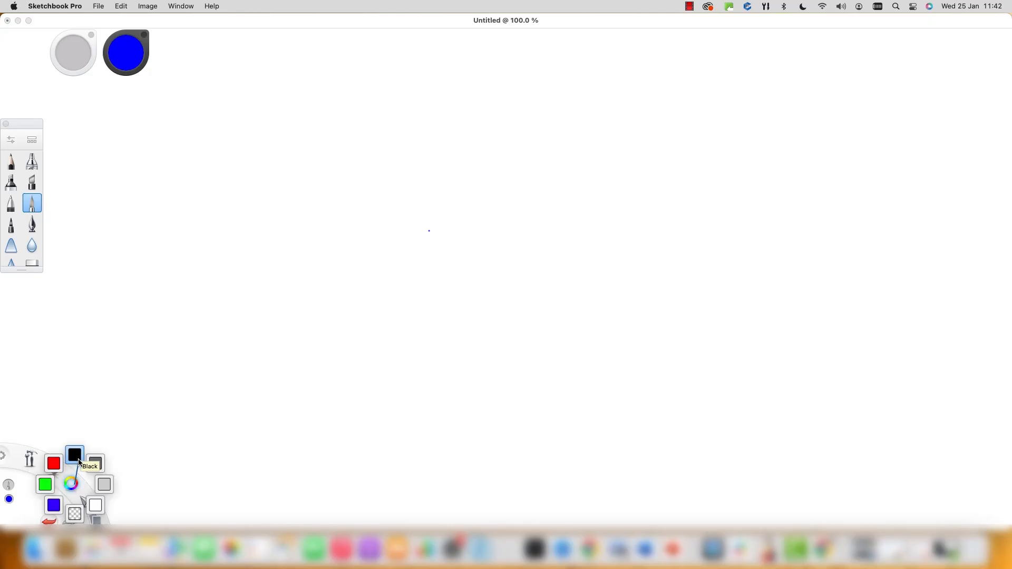
# - Switch to black ink for handwriting the numbered Router 1 and 2 step boxes
pyautogui.click(73, 454)
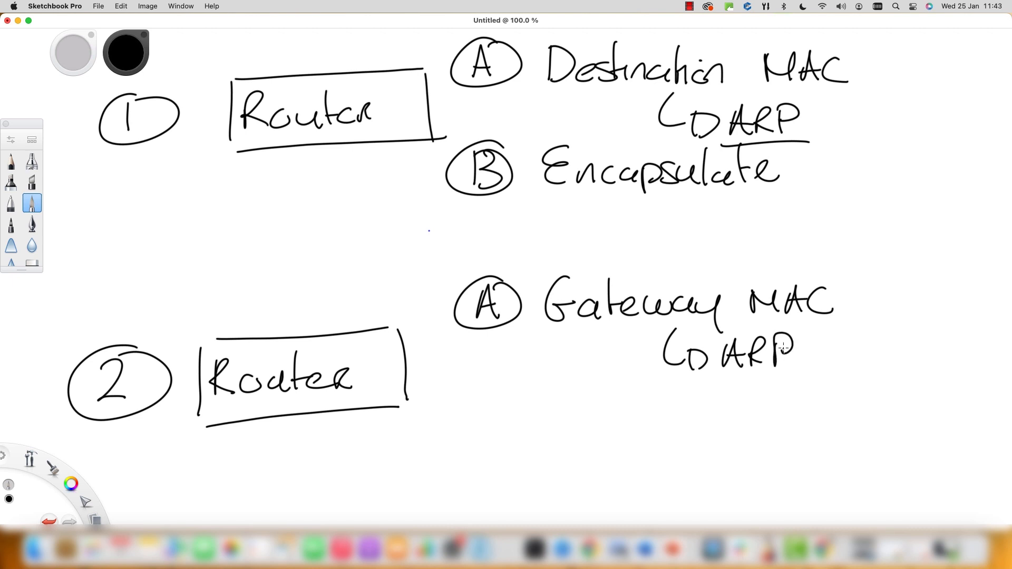
pyautogui.moveTo(465, 443)
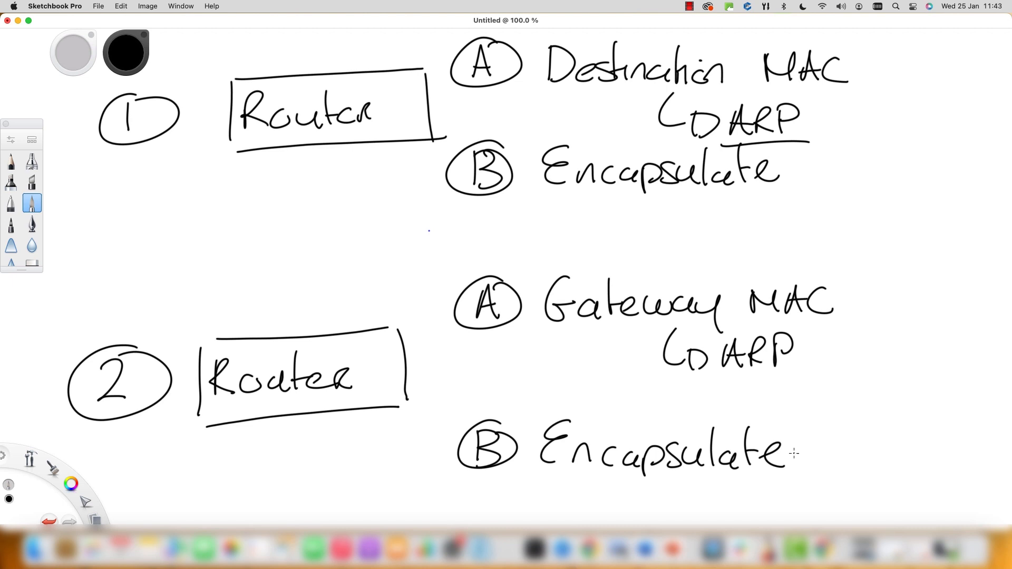
# - Use red to circle Gateway with a crossed mark above it, then pick blue
pyautogui.click(70, 484)
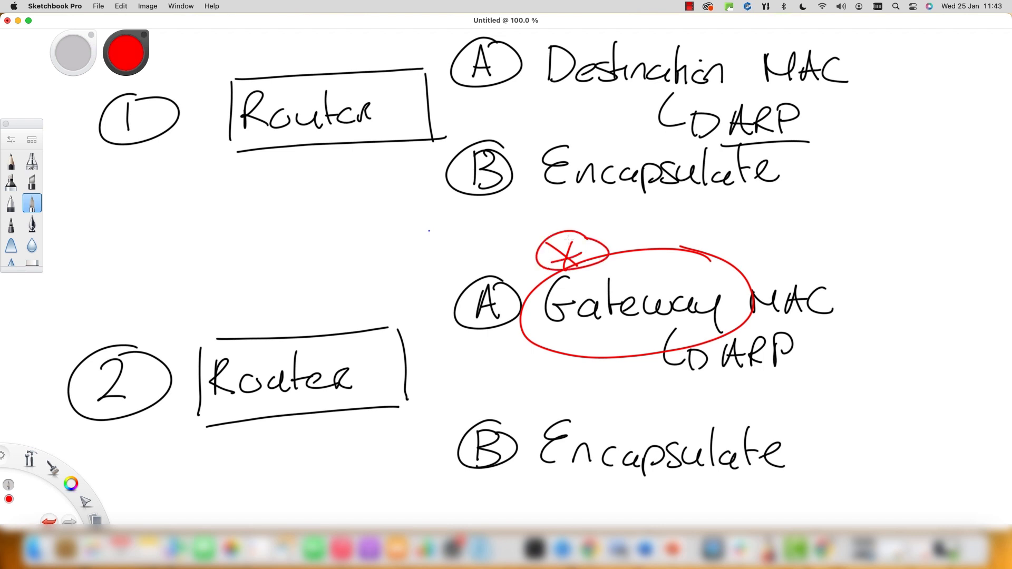
pyautogui.moveTo(574, 243)
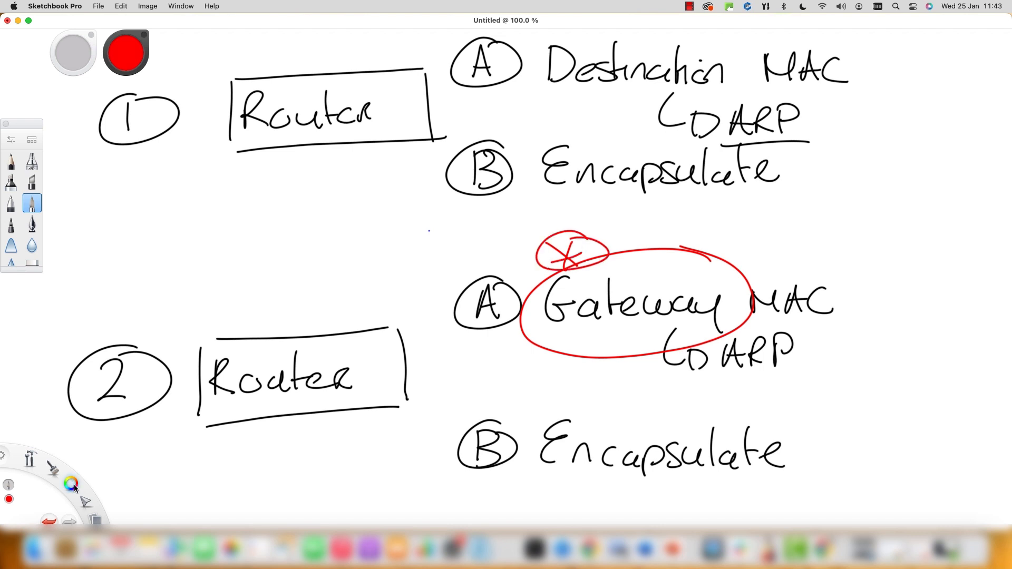
pyautogui.click(71, 481)
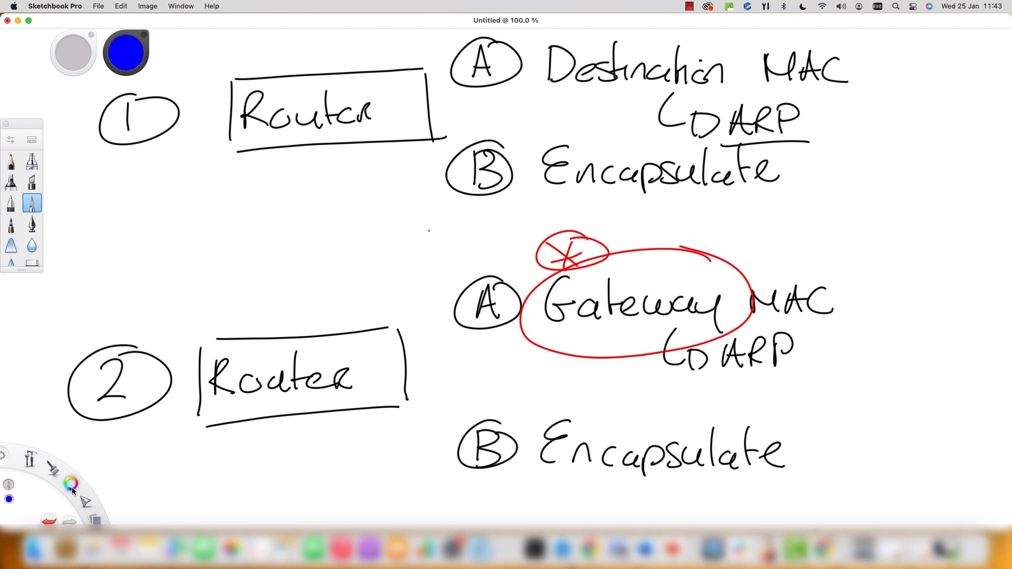